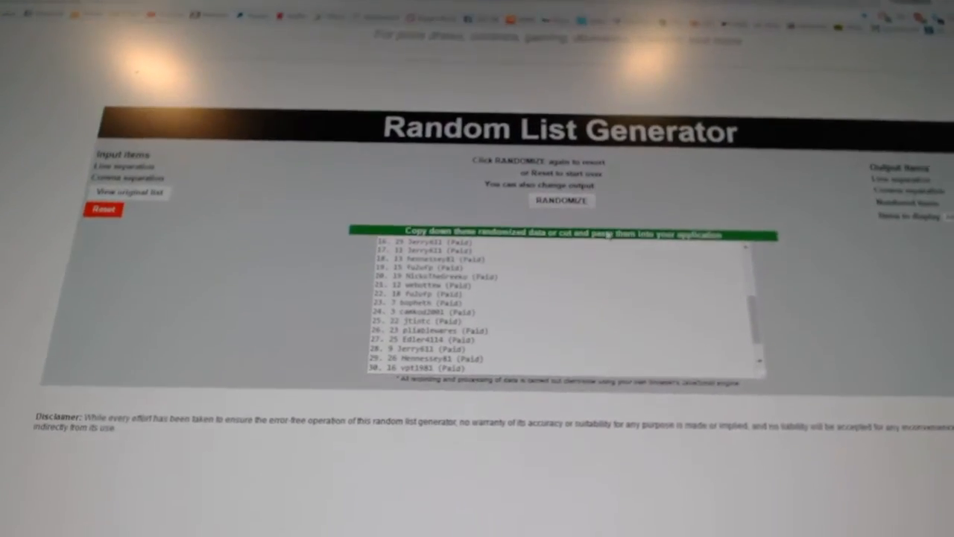
Swap the username list for the 30 team names and randomize them into a new order
click(560, 201)
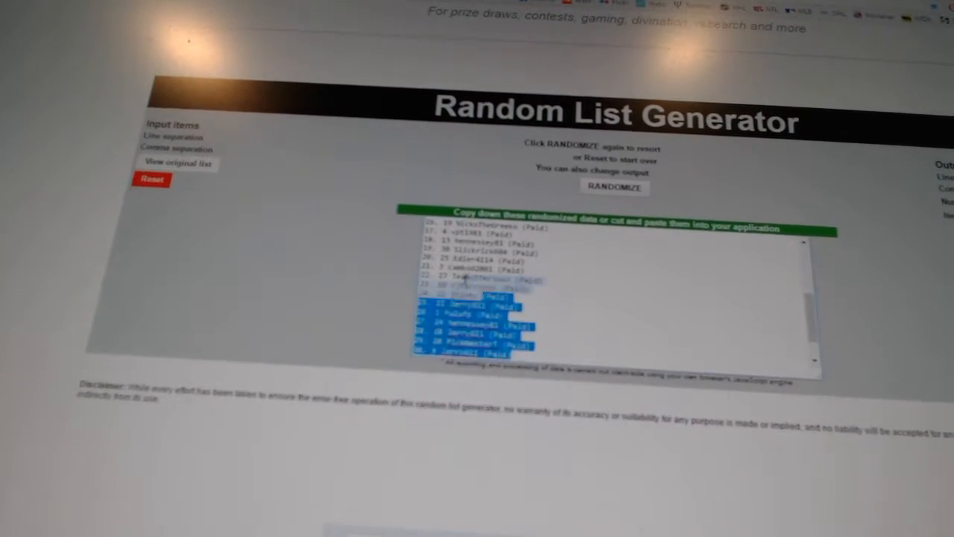
click(613, 187)
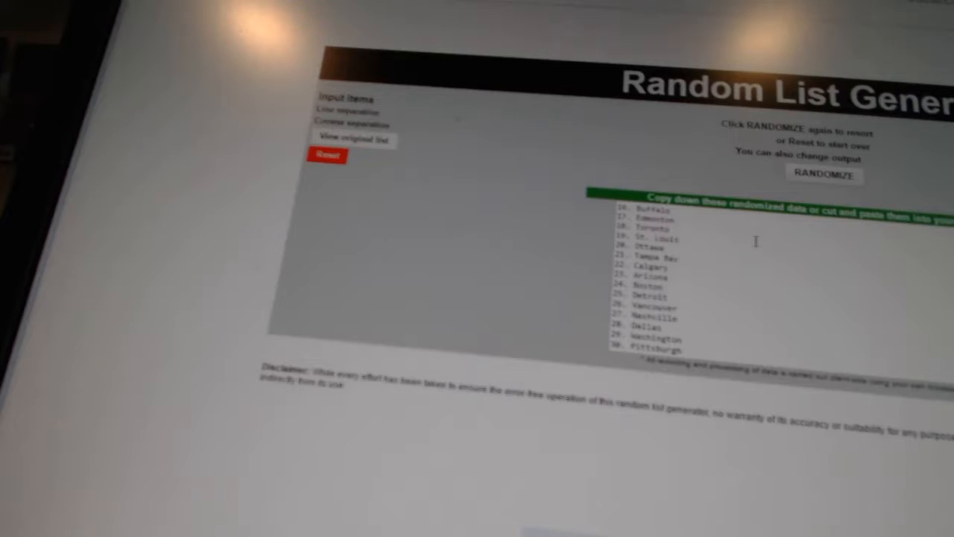
click(824, 175)
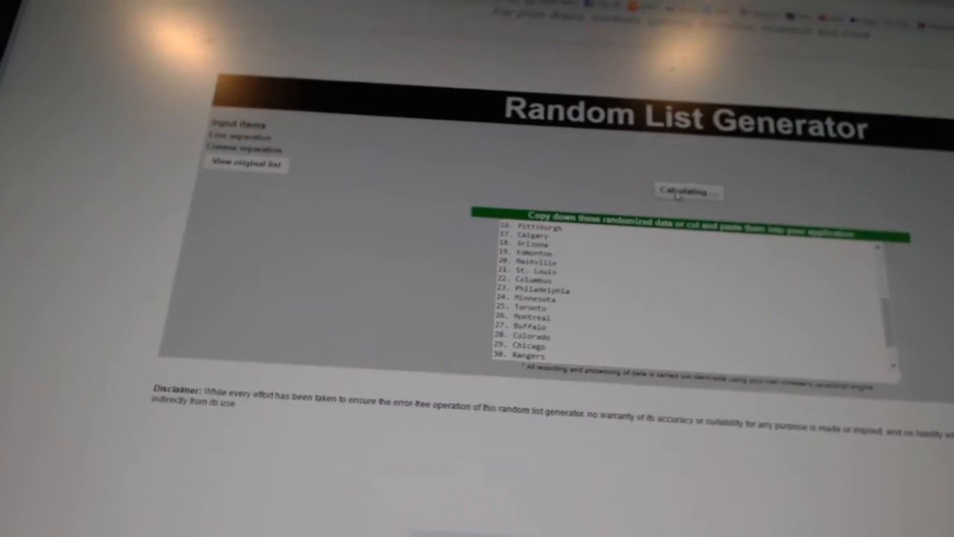